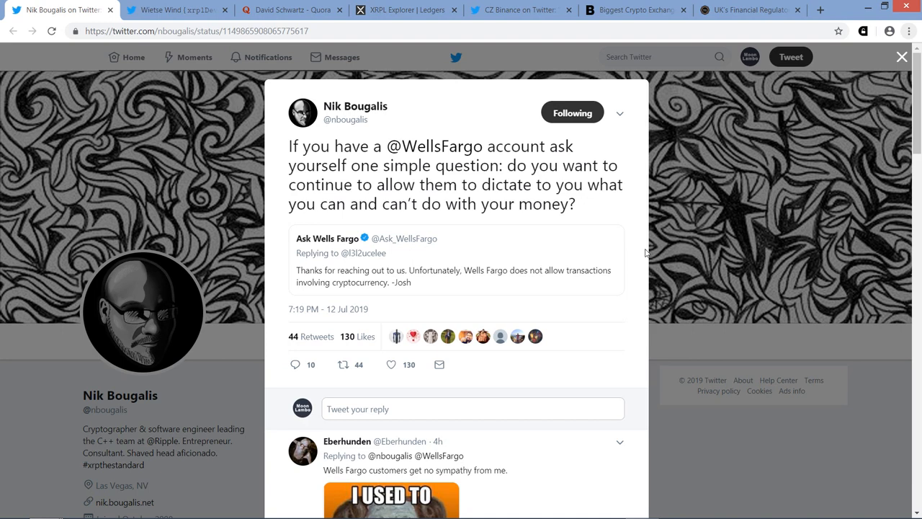
mouse_move(527, 270)
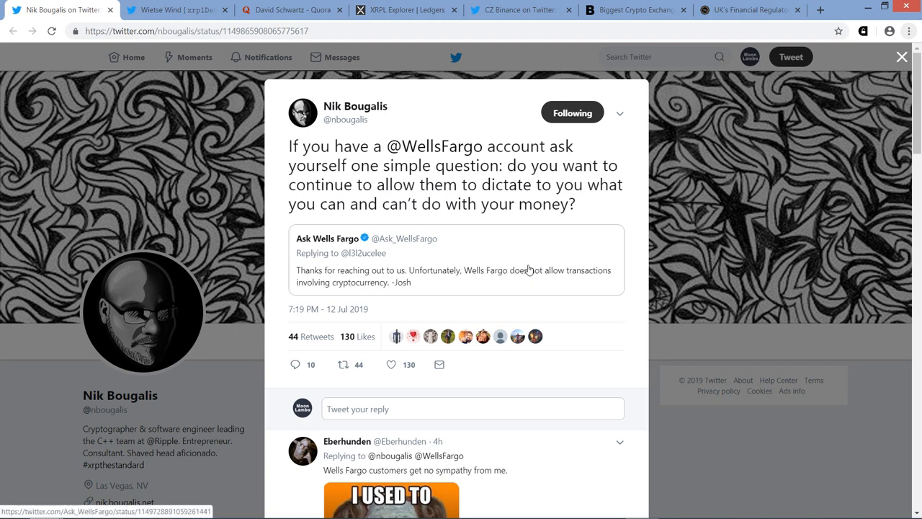
Open the quoted Ask Wells Fargo reply about banning cryptocurrency transactions in its own view.
left_click(456, 270)
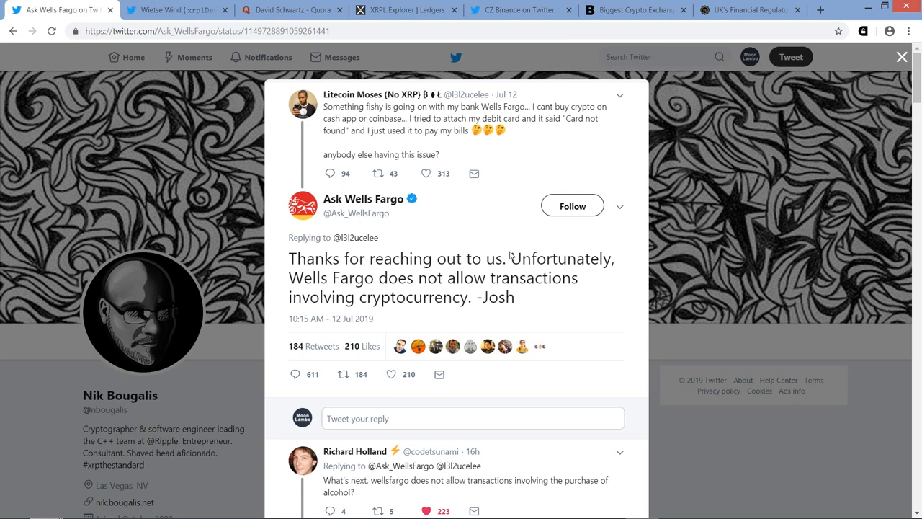
mouse_move(400, 239)
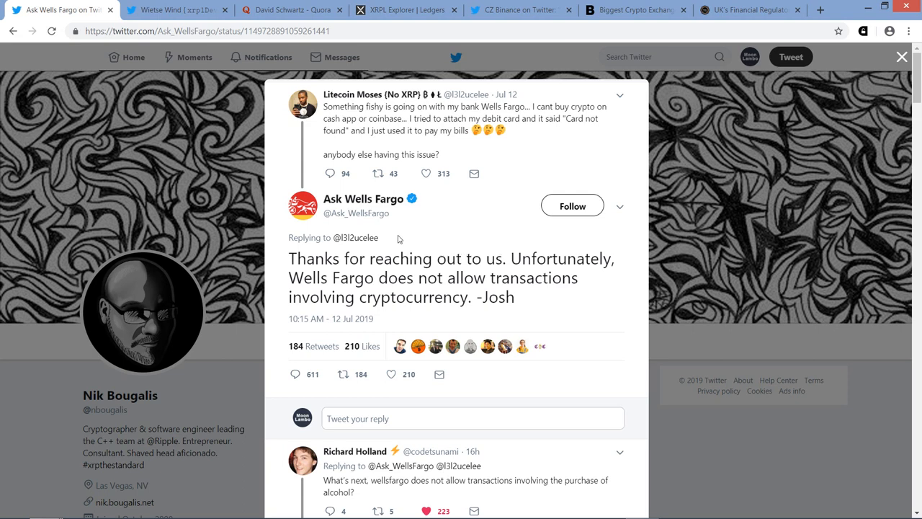
mouse_move(364, 199)
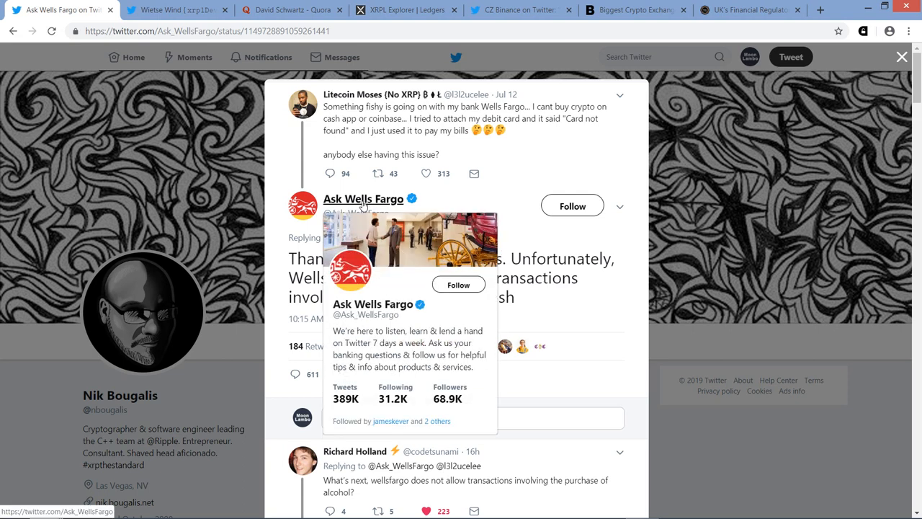
mouse_move(432, 281)
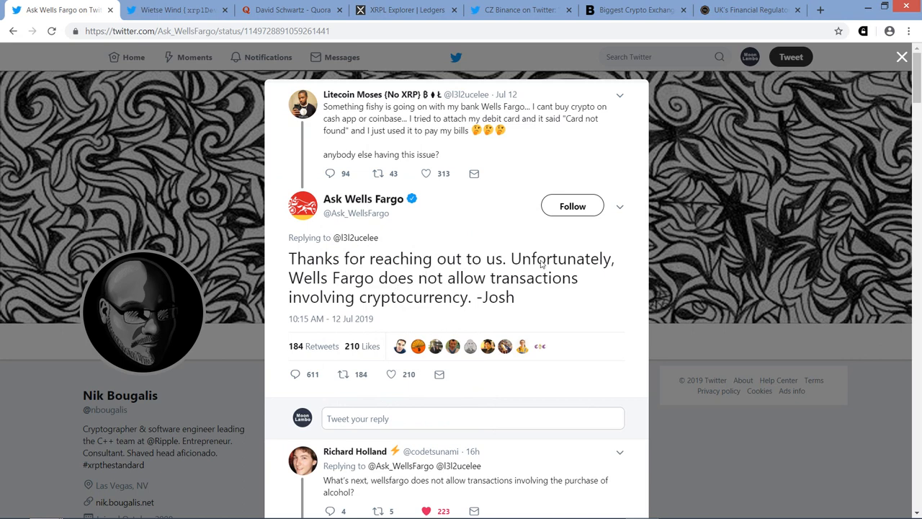
mouse_move(595, 337)
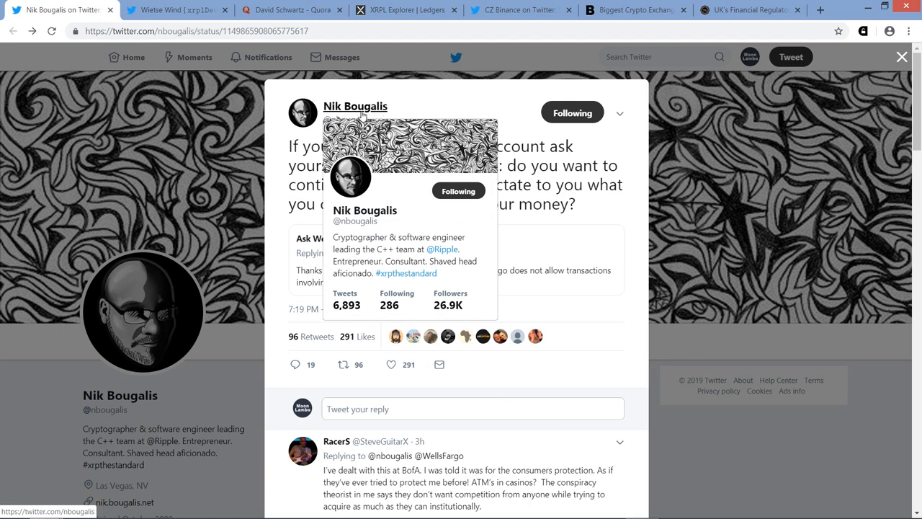
mouse_move(364, 116)
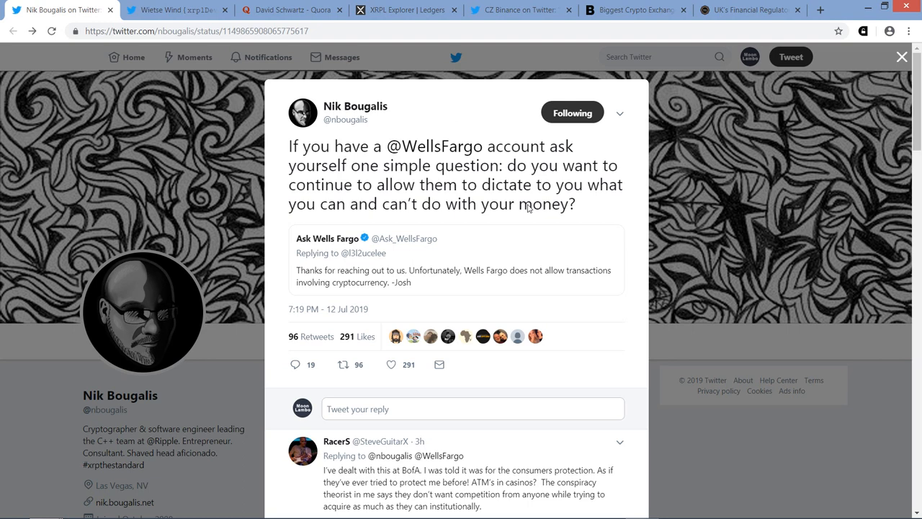
Go back to the quoting tweet's status page.
left_click(176, 10)
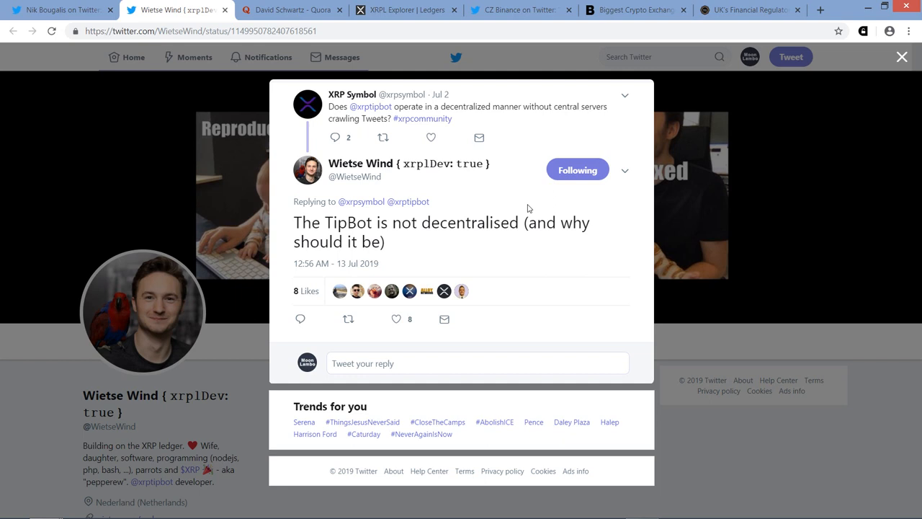
mouse_move(474, 253)
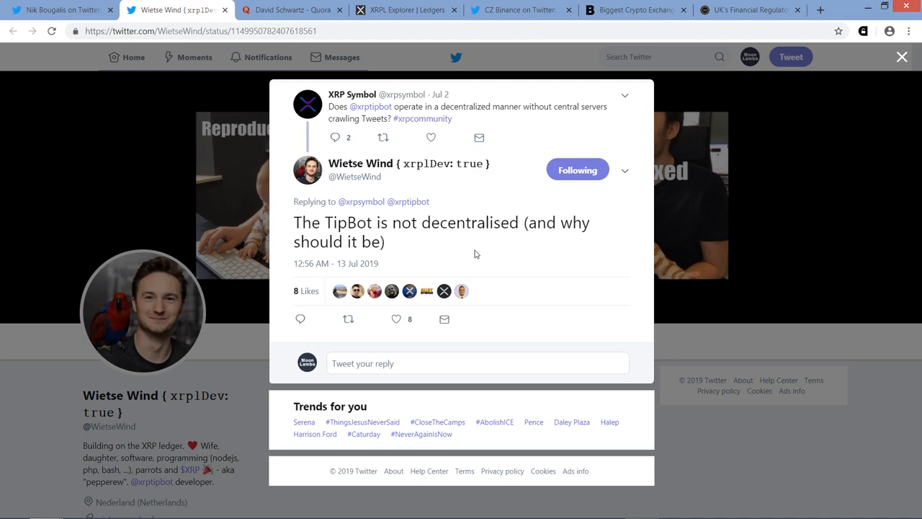
left_click(292, 9)
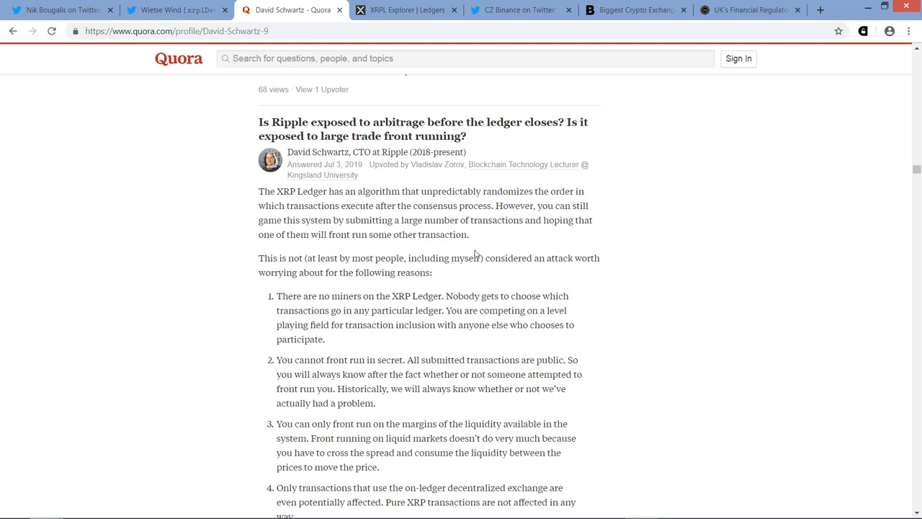
scroll("down", 3)
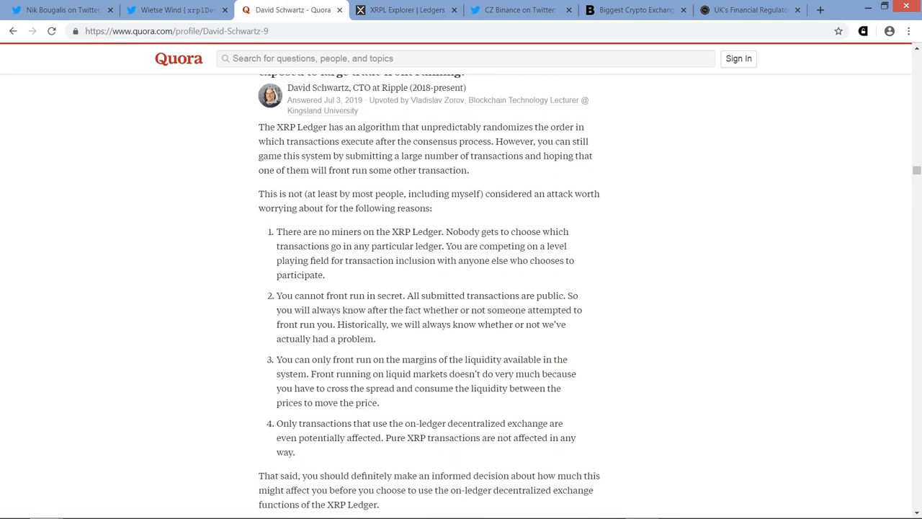
scroll("down", 3)
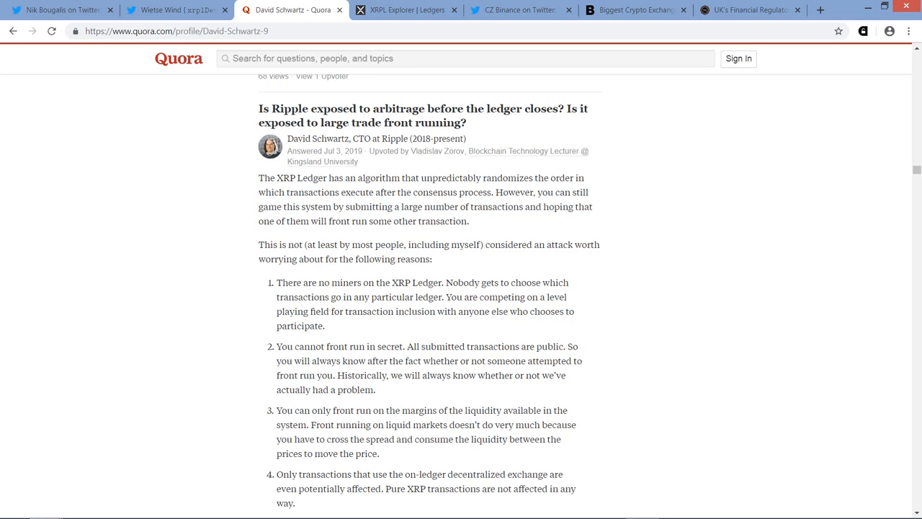
left_click(406, 9)
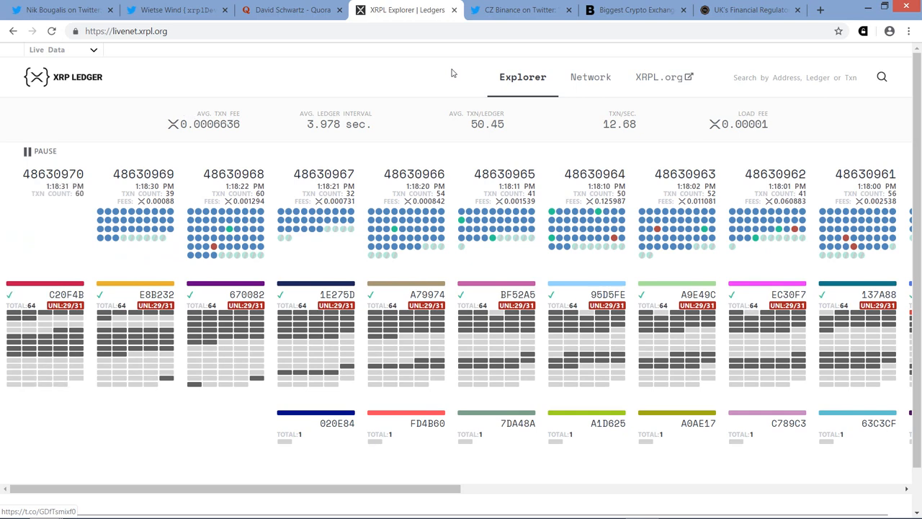
Read David Schwartz's front-running answer through to its view count and upvoters.
left_click(288, 9)
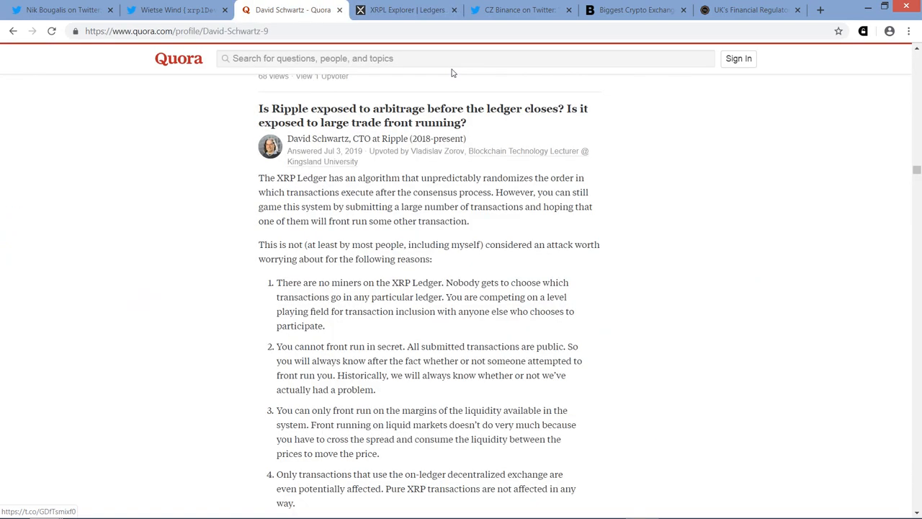
scroll("down", 3)
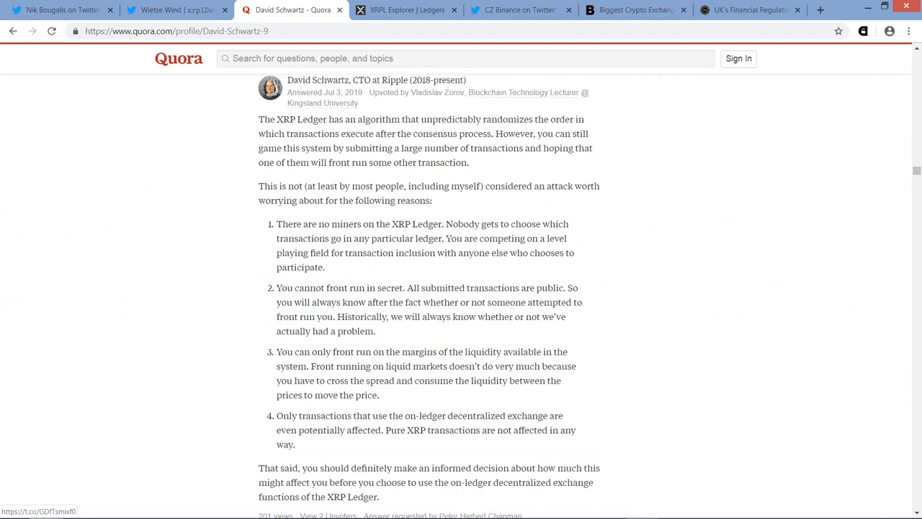
scroll("down", 3)
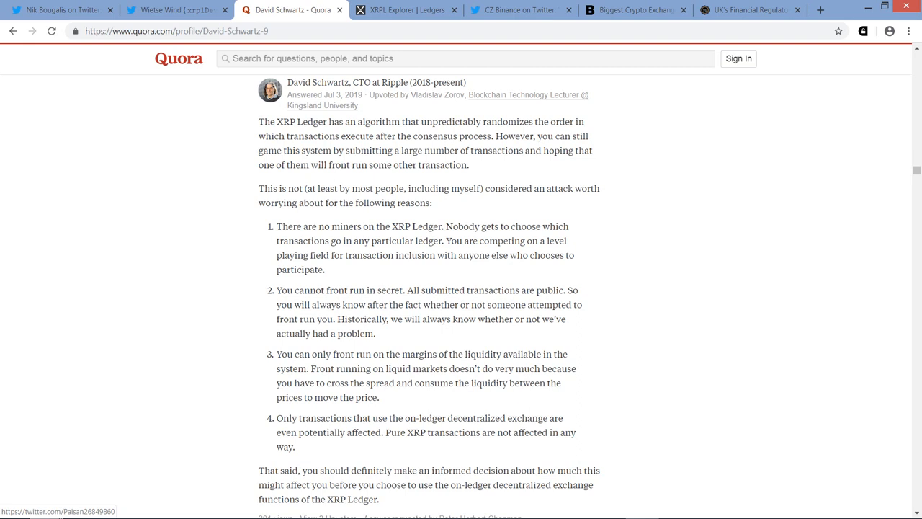
scroll("down", 3)
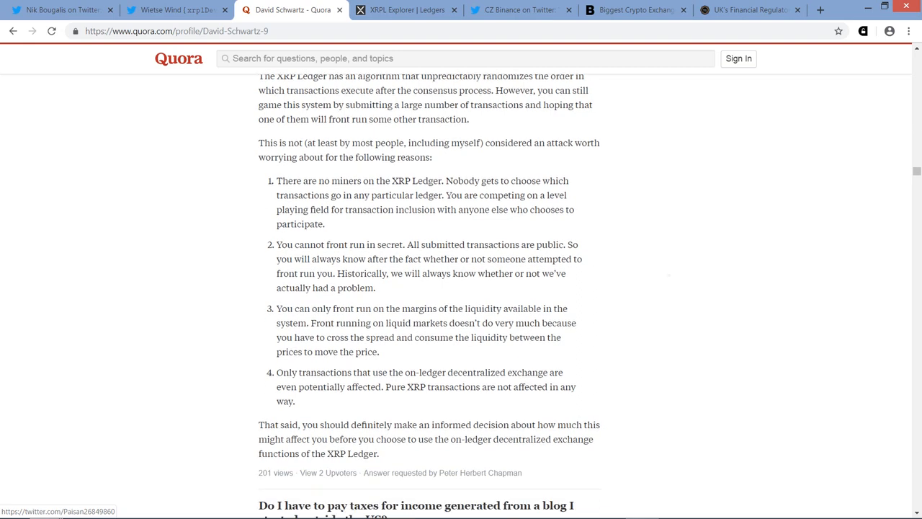
scroll("down", 3)
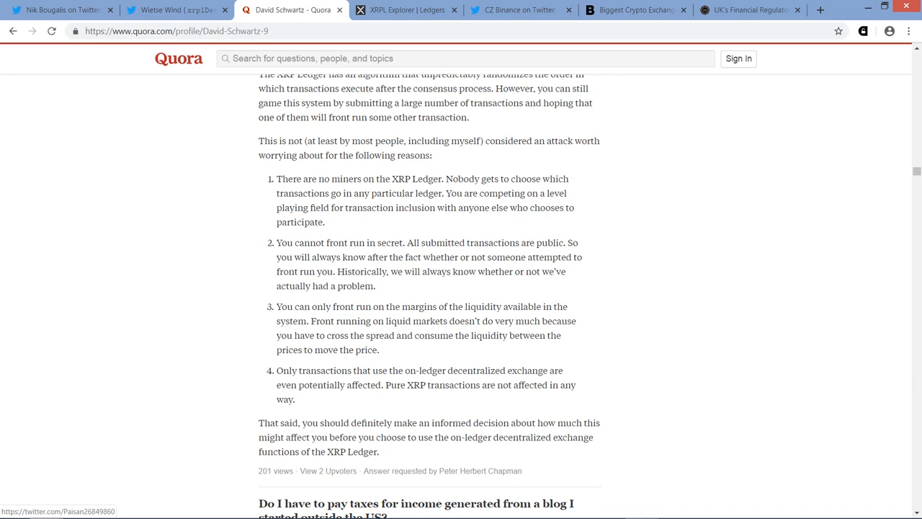
Switch to the XRPL Explorer Ledgers tab showing live ledger transaction counts.
left_click(405, 10)
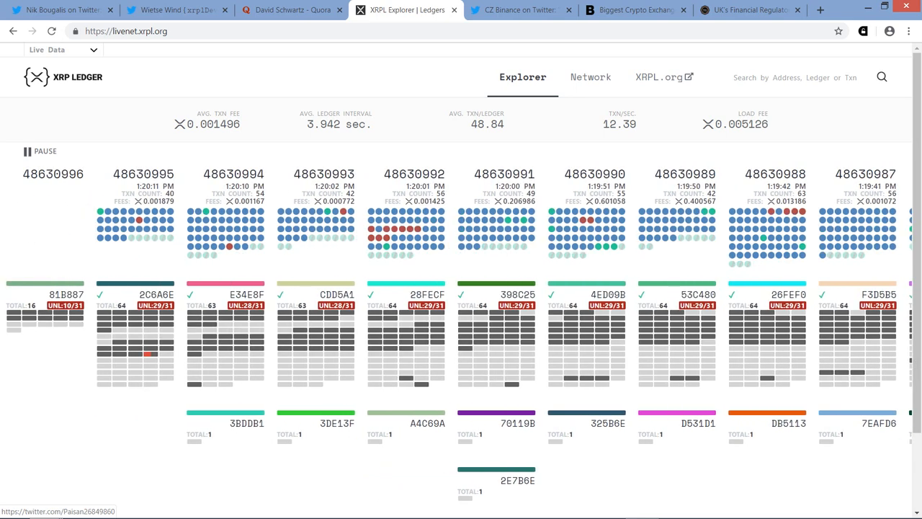
Switch to the Bloomberg Binance CEO article and scroll into its body text.
left_click(517, 9)
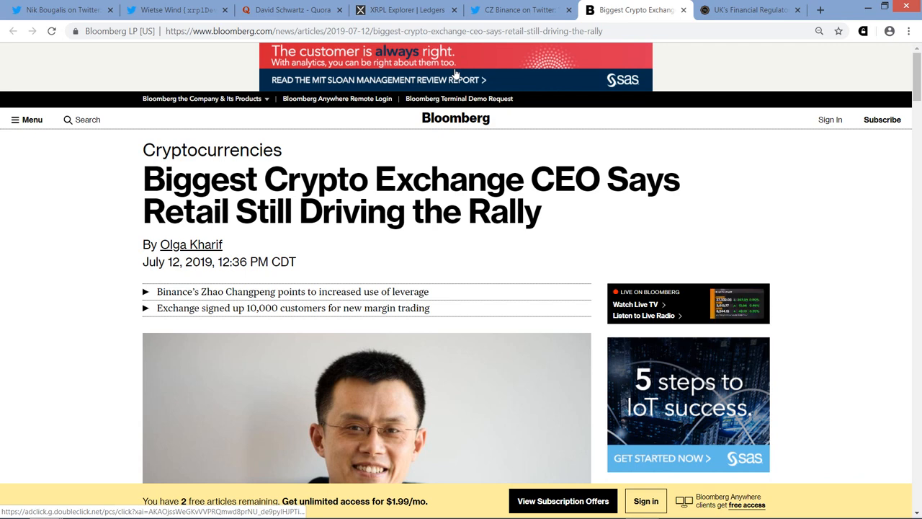
scroll("down", 3)
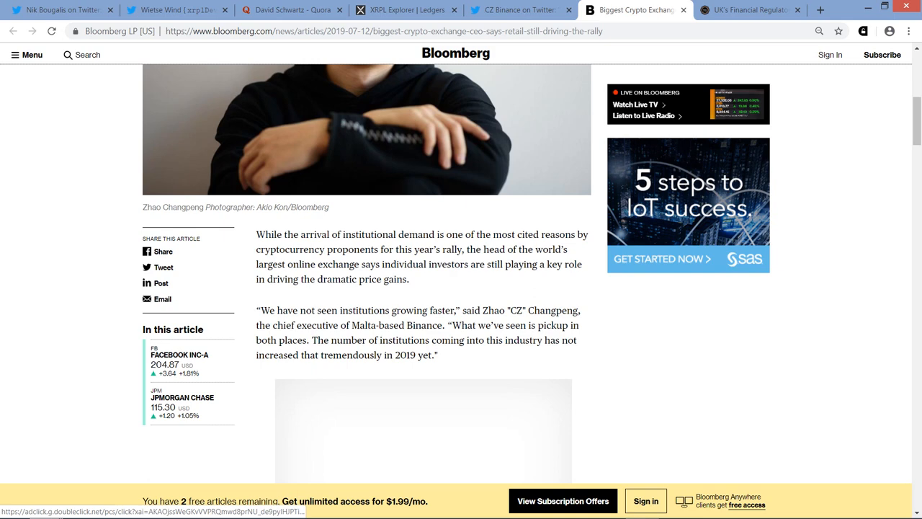
Scroll to the paragraph on Binance margin trading and Bitcoin's 36% rise.
scroll("down", 3)
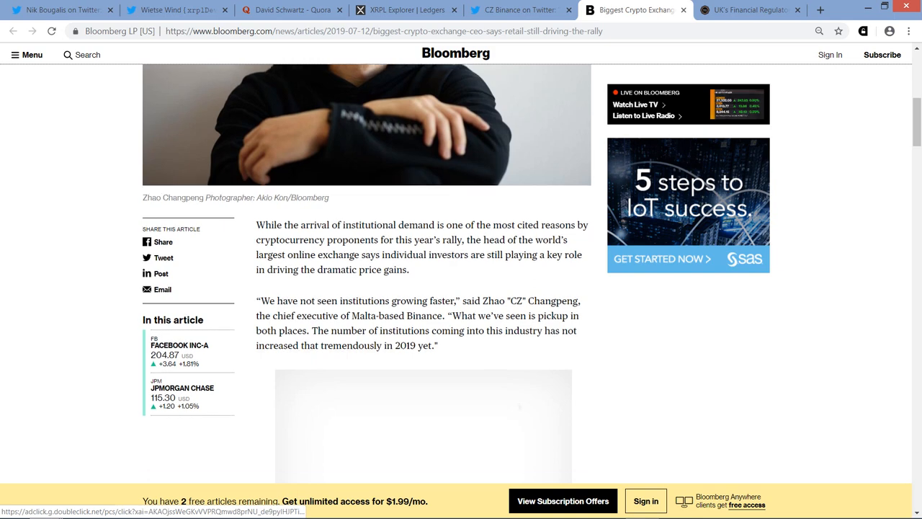
scroll("down", 3)
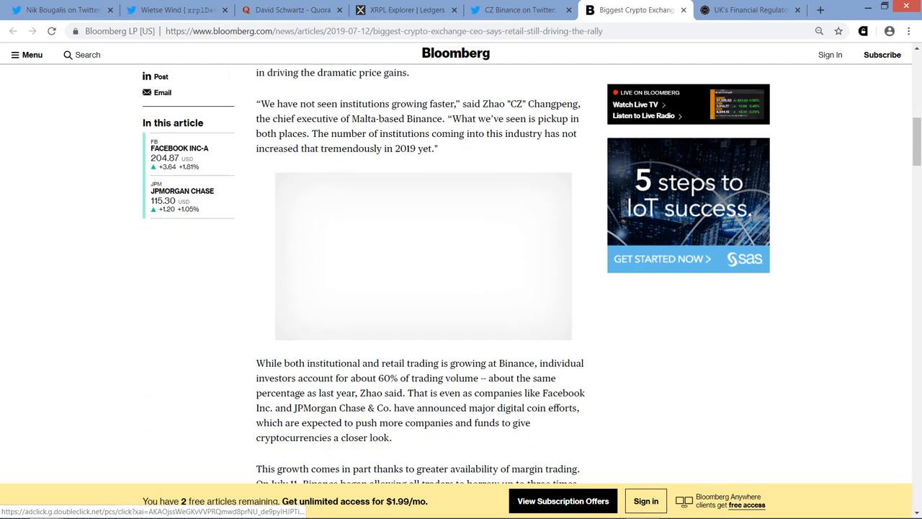
scroll("down", 3)
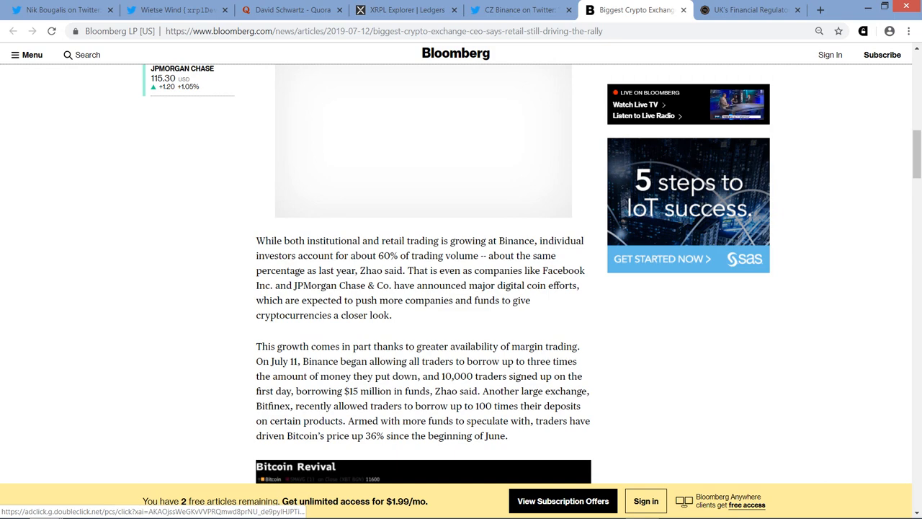
left_click(749, 10)
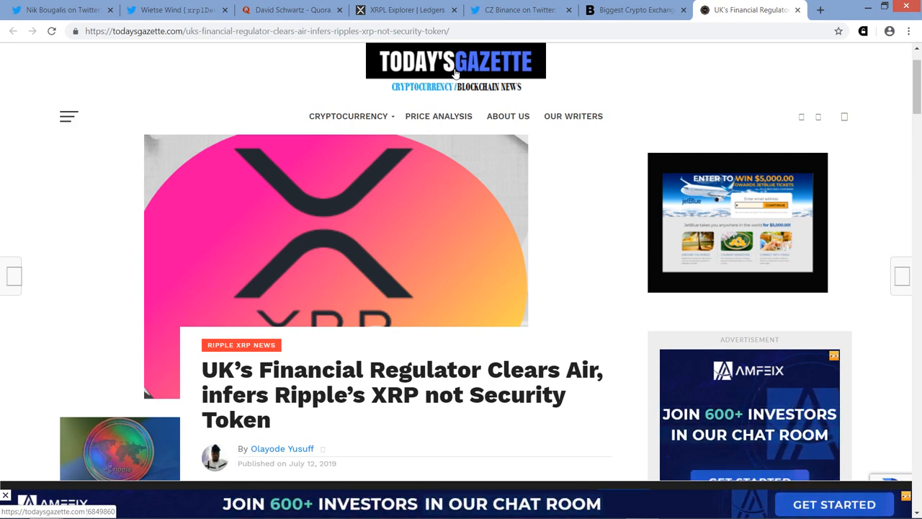
scroll("down", 3)
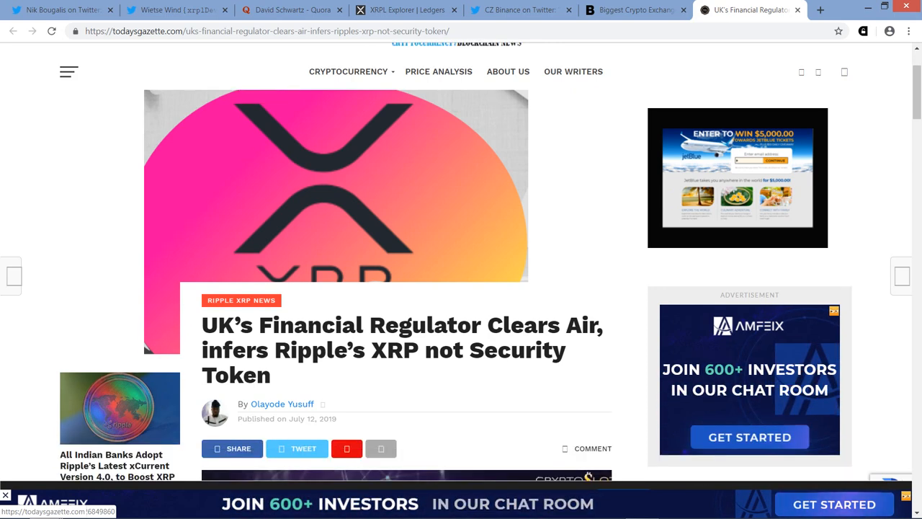
scroll("down", 3)
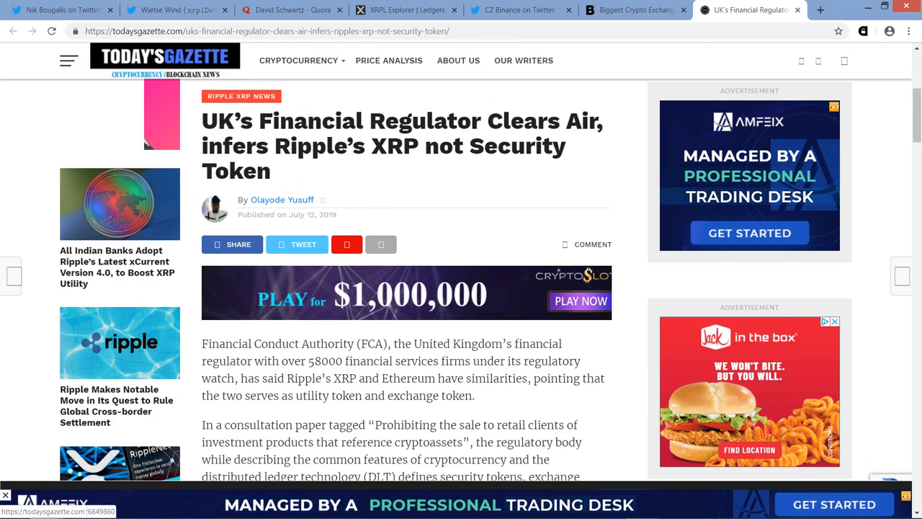
scroll("down", 3)
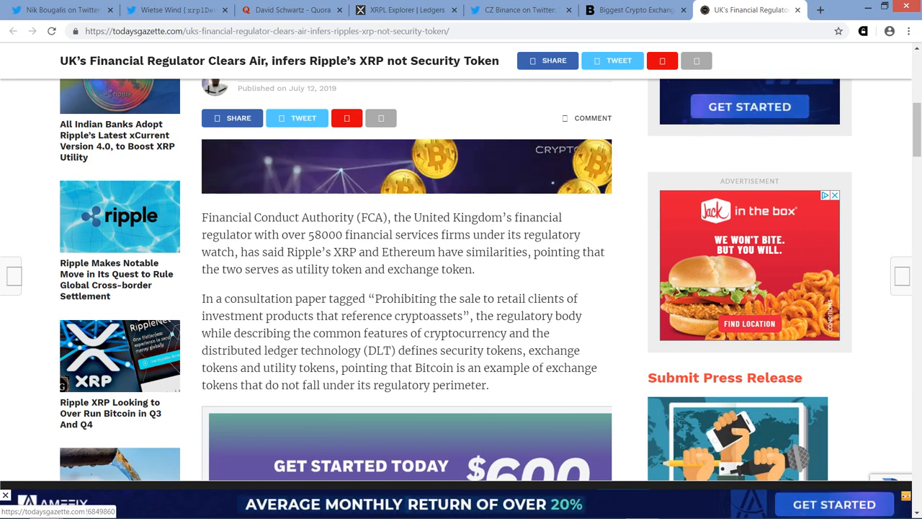
scroll("down", 3)
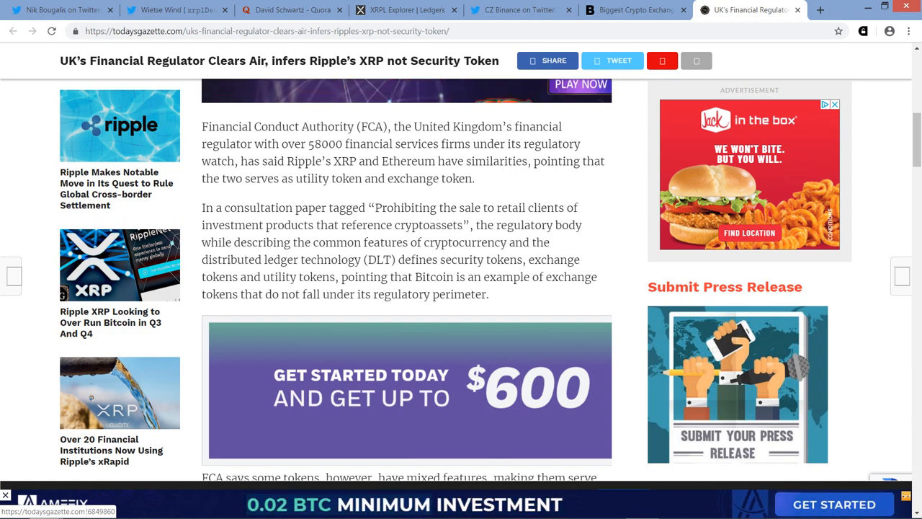
scroll("down", 3)
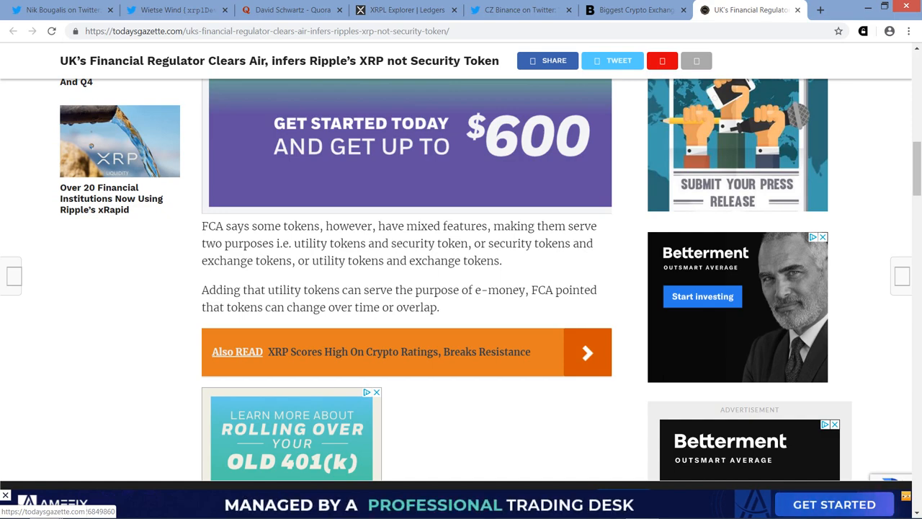
scroll("down", 3)
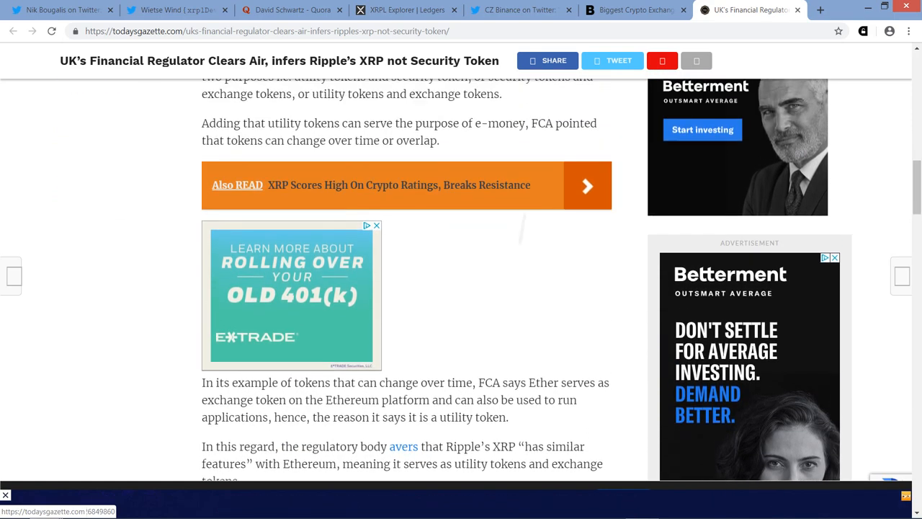
scroll("up", 3)
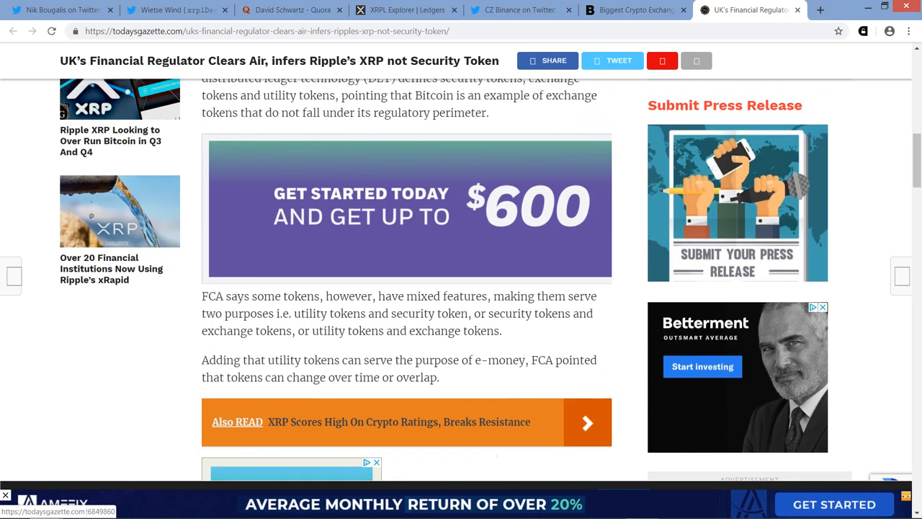